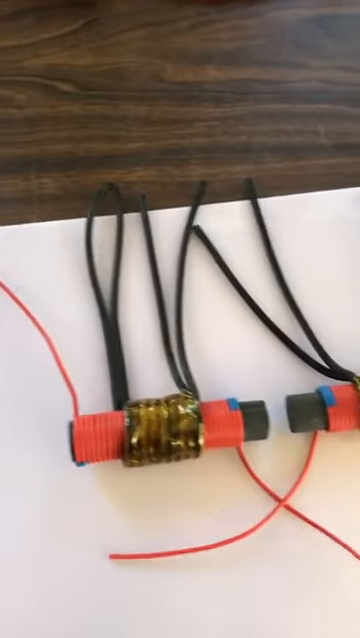
{"action": "mouse_move", "coordinate": [180, 319]}
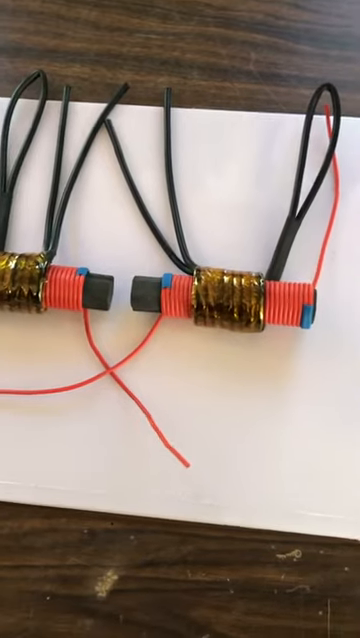